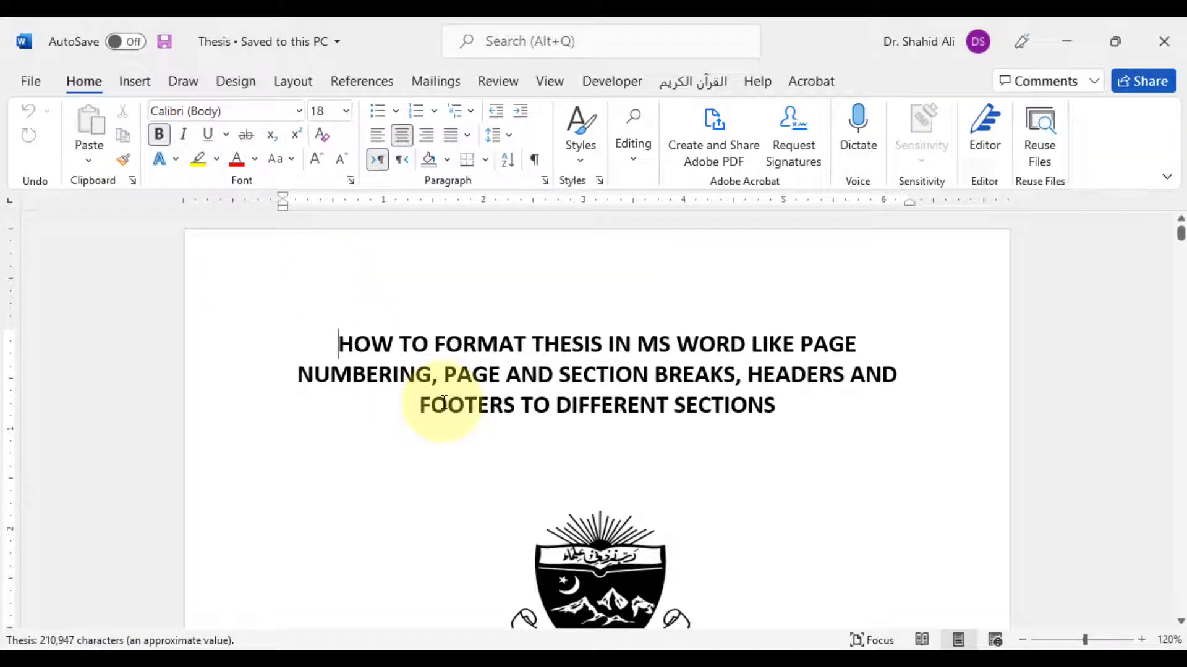
- Review the Insert tab's Pages options, then move to the Layout commands
scroll(down, 3)
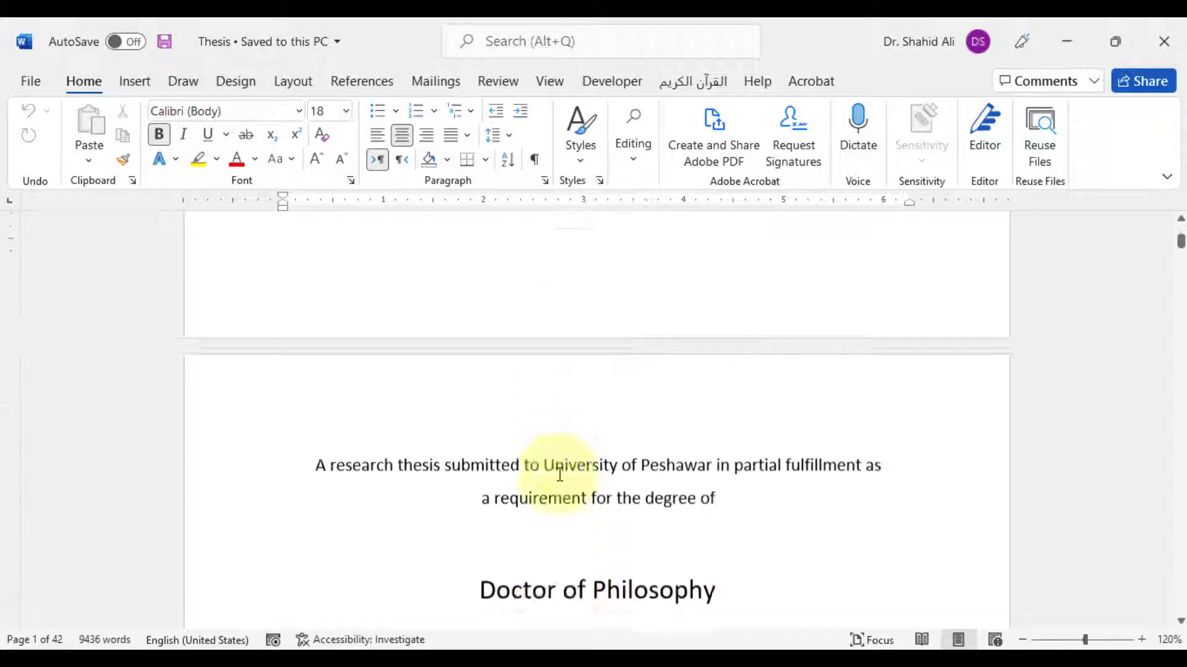
scroll(down, 3)
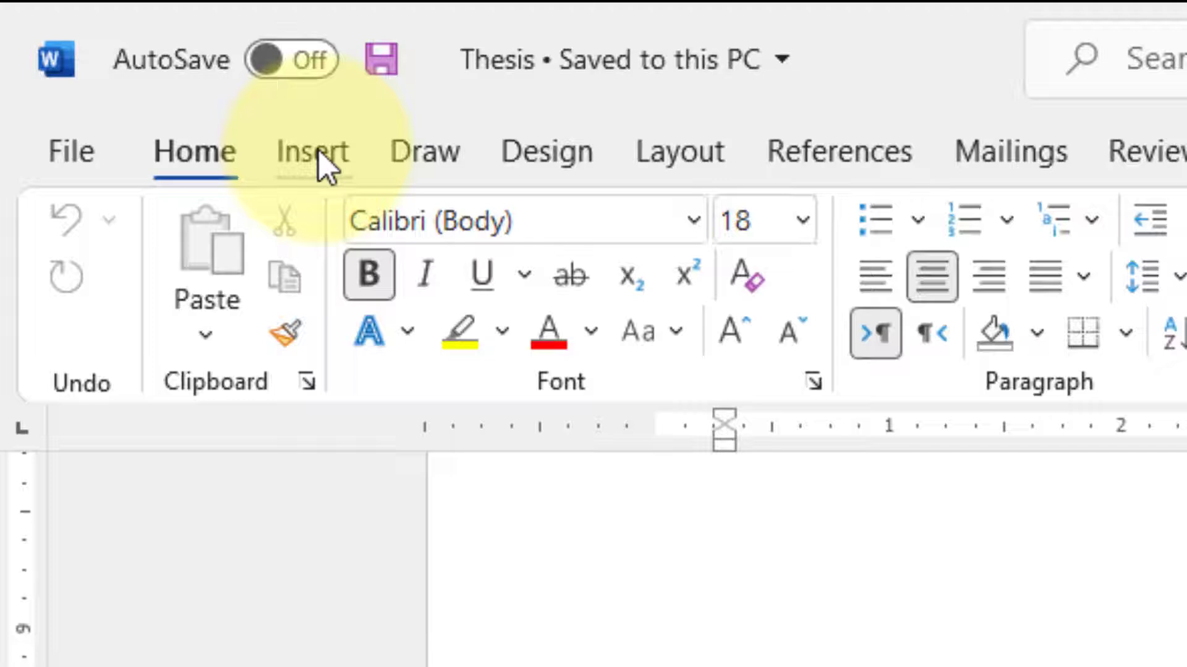
click(311, 151)
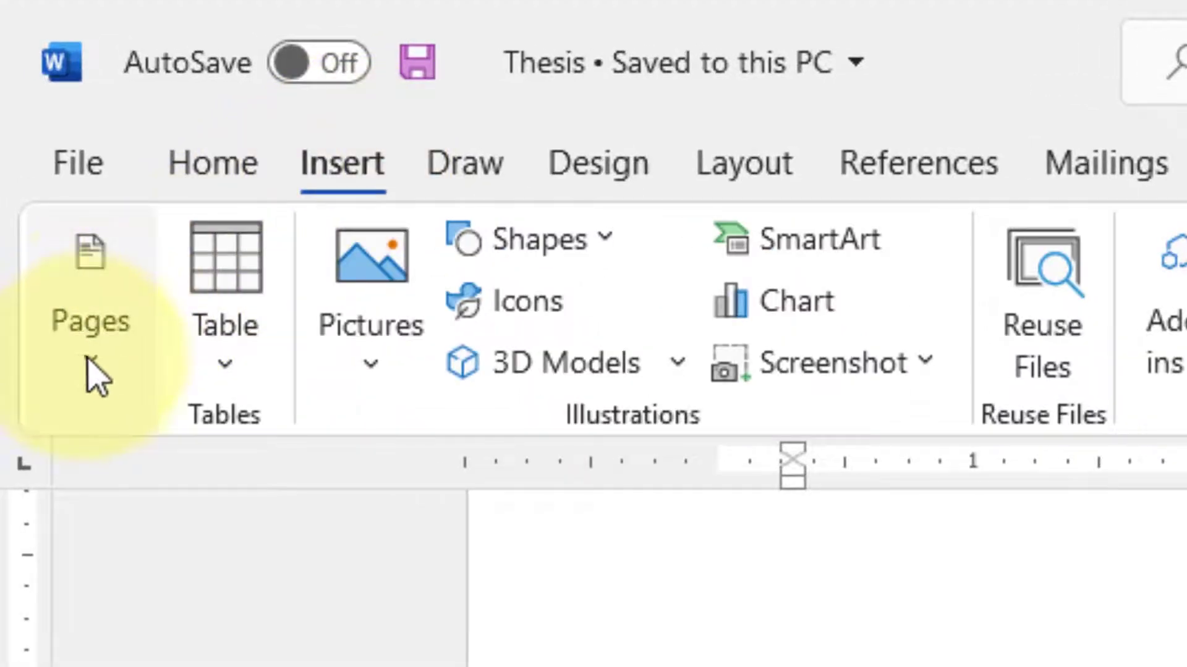
click(91, 303)
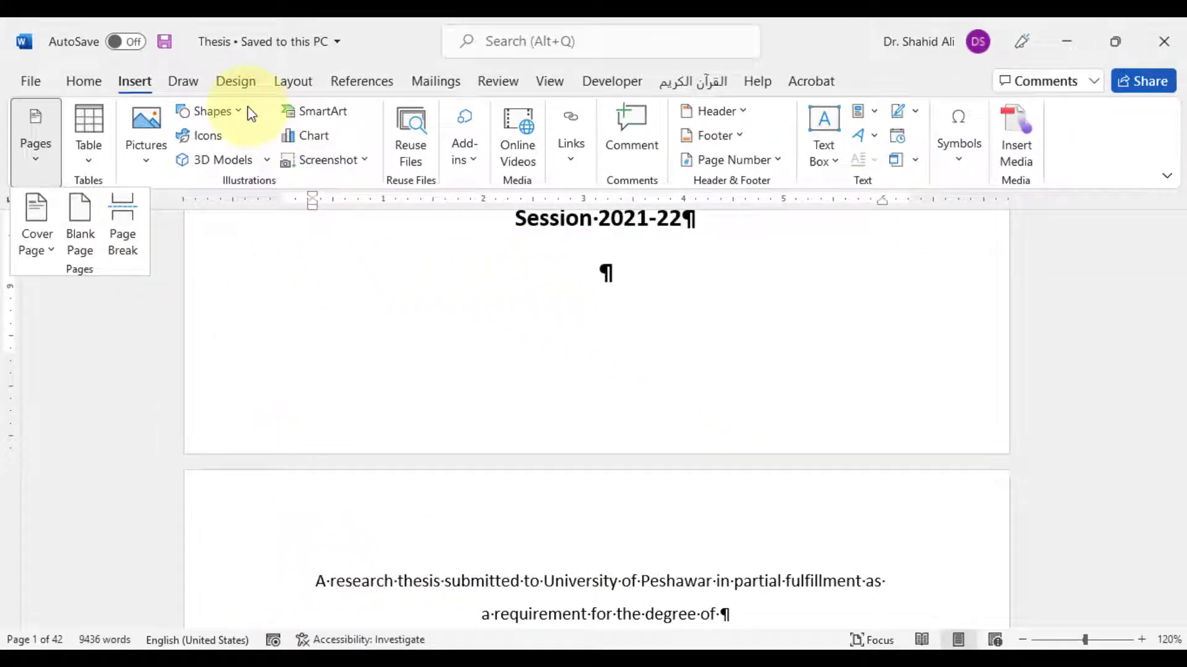
click(293, 81)
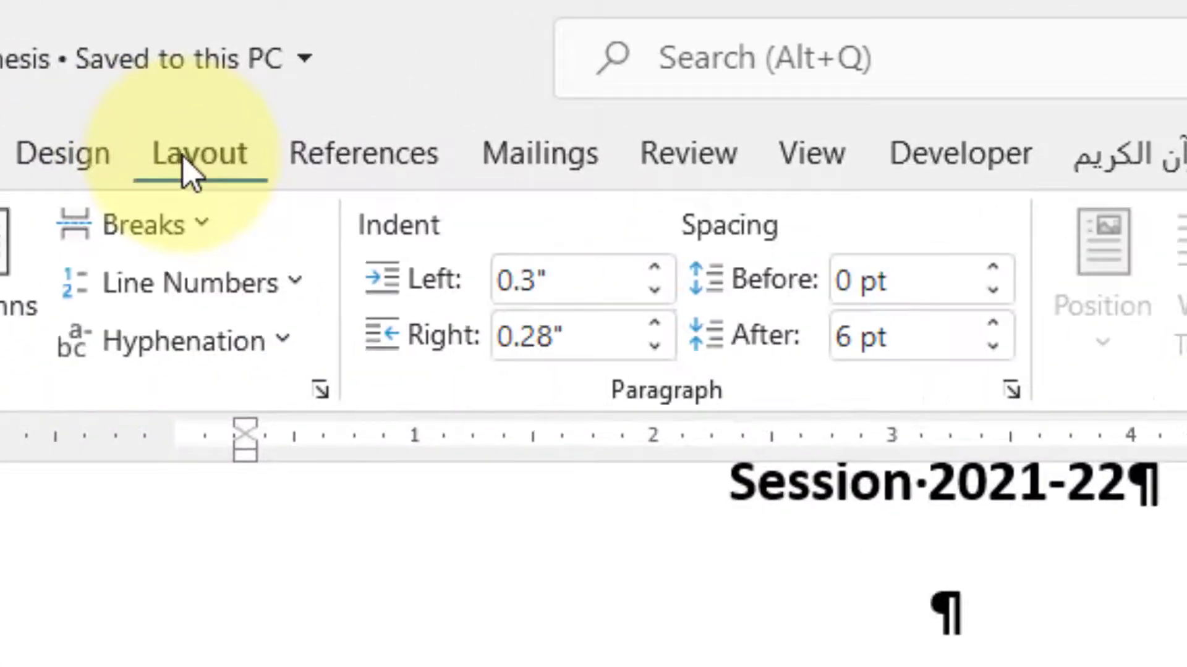
mouse_move(151, 224)
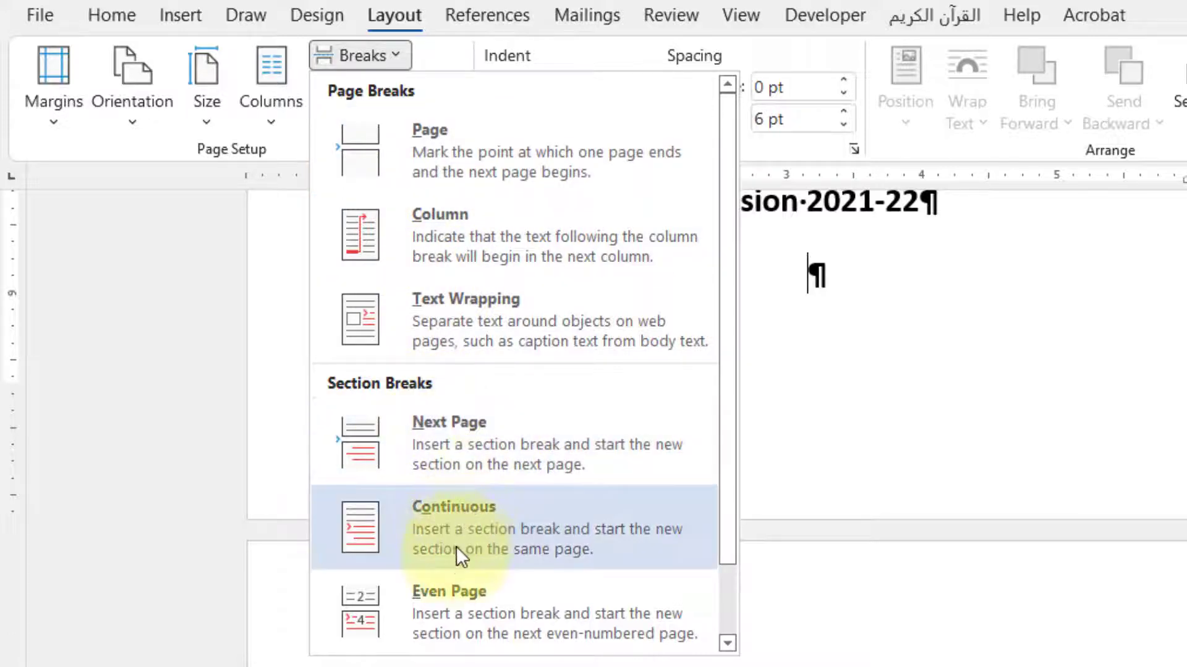
mouse_move(469, 476)
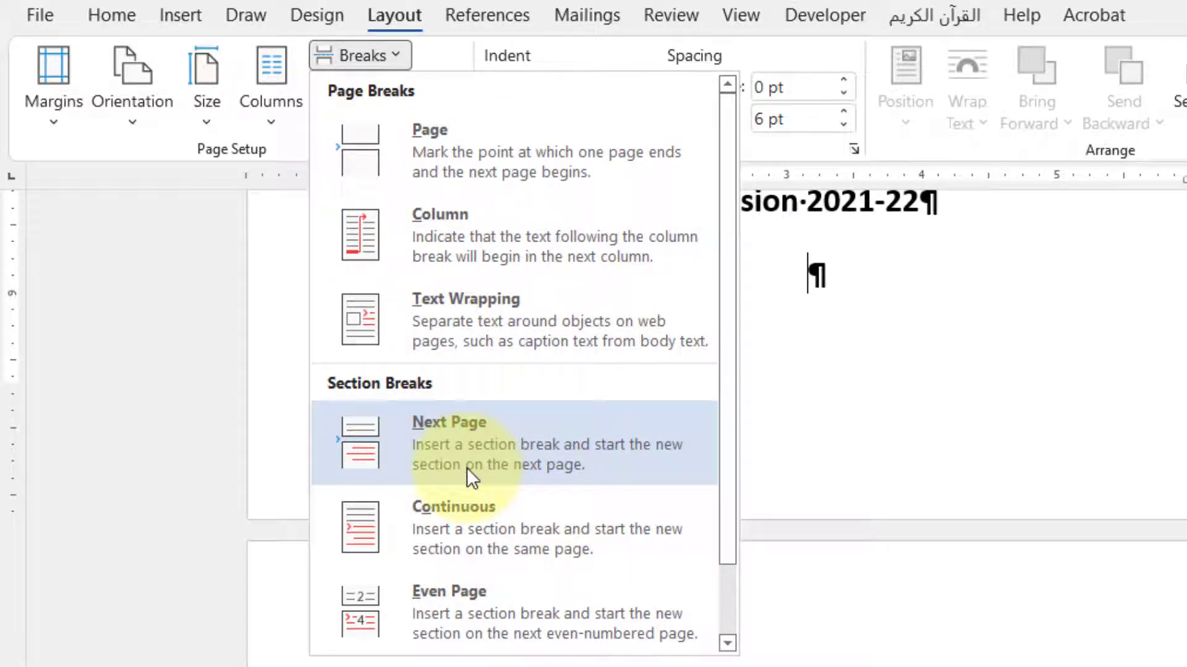
mouse_move(448, 503)
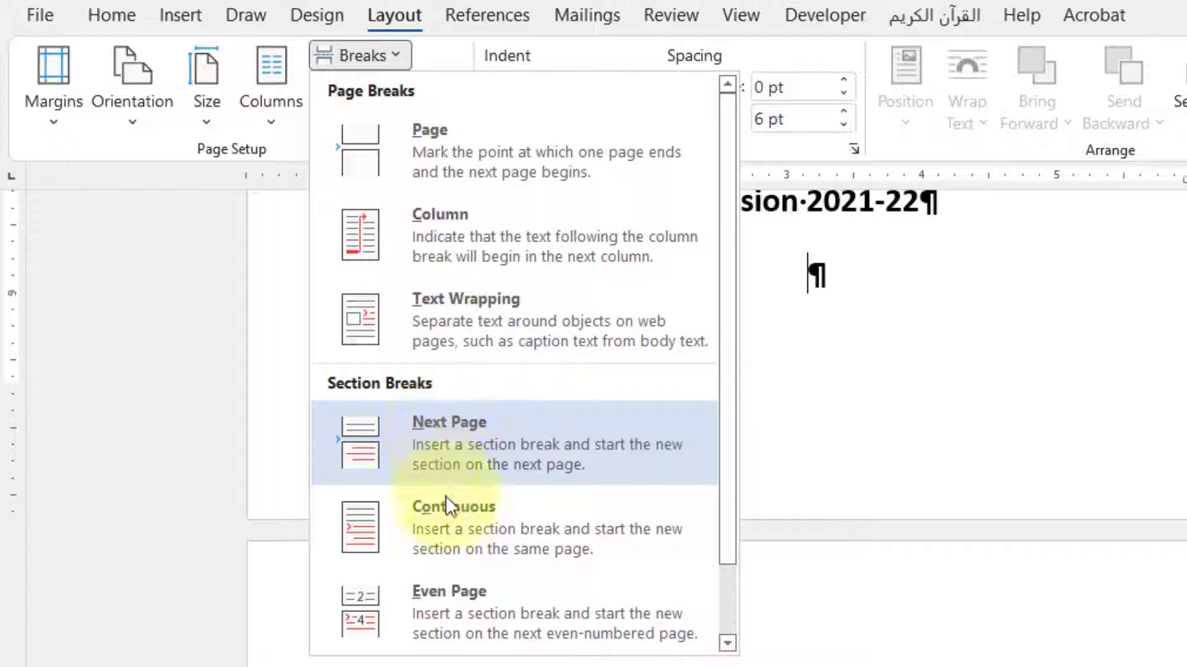
mouse_move(735, 523)
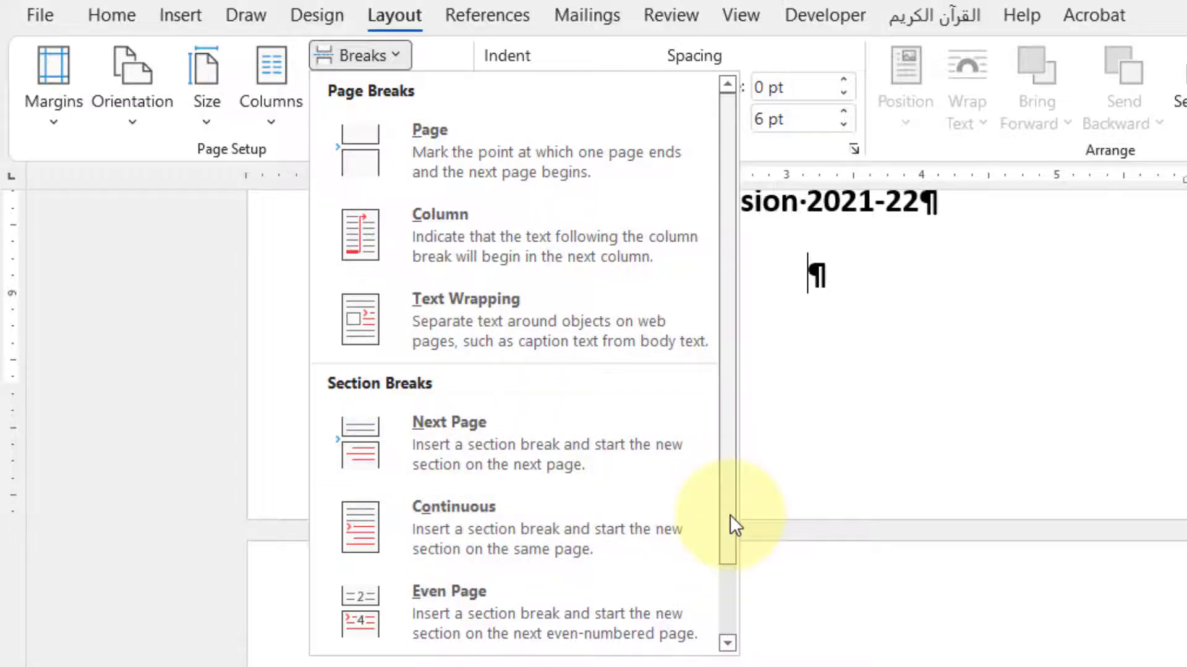
- Scroll down to the empty paragraph beneath the Session 2021-22 line
scroll(down, 3)
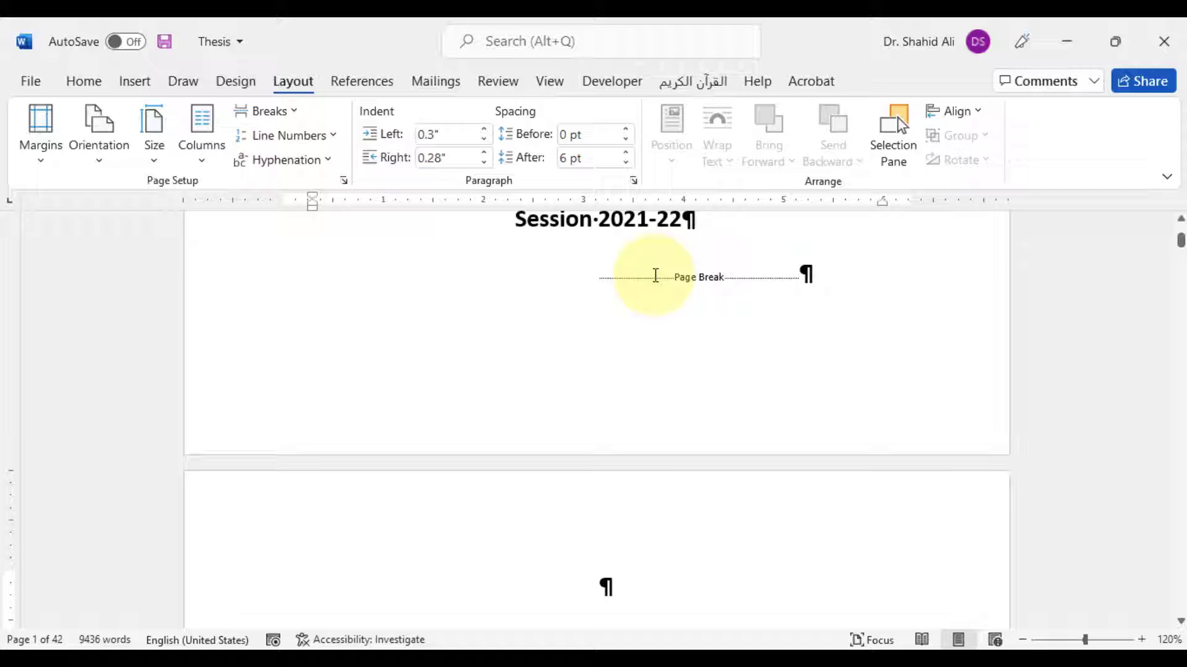
mouse_move(645, 427)
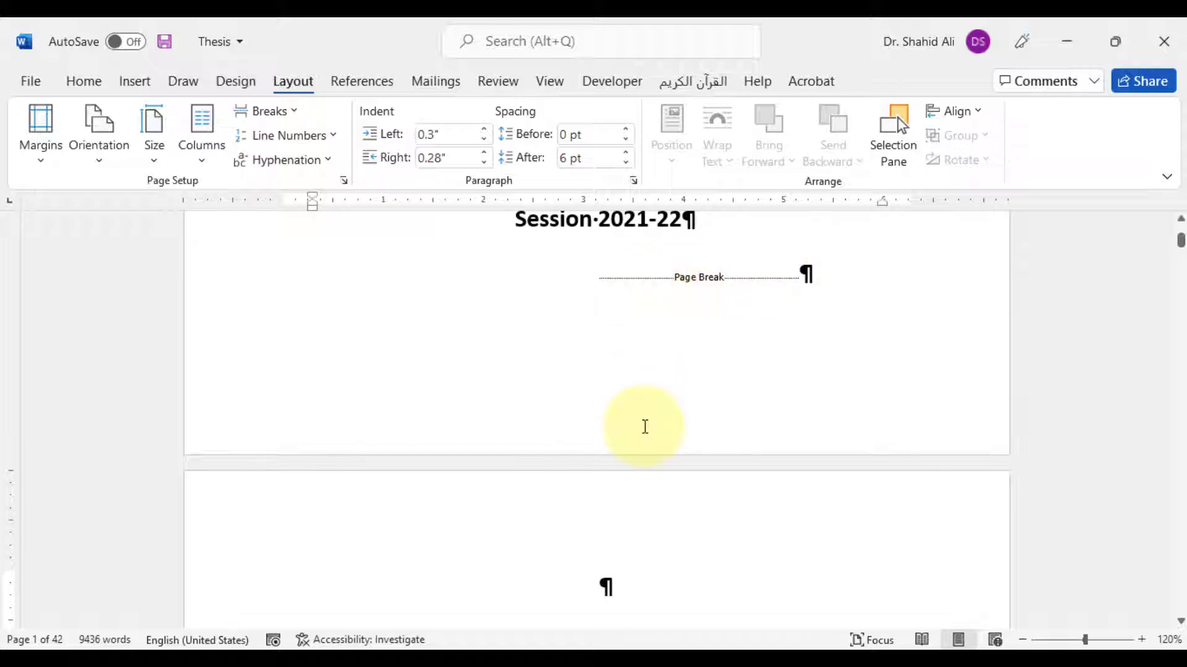
scroll(down, 3)
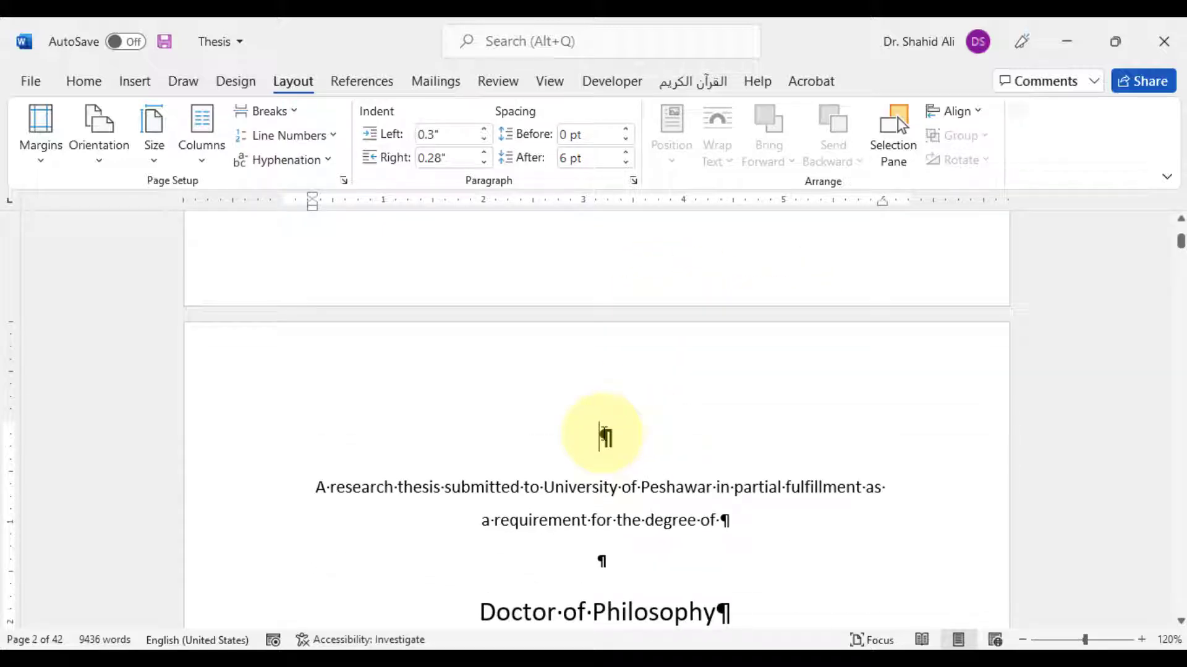
scroll(up, 3)
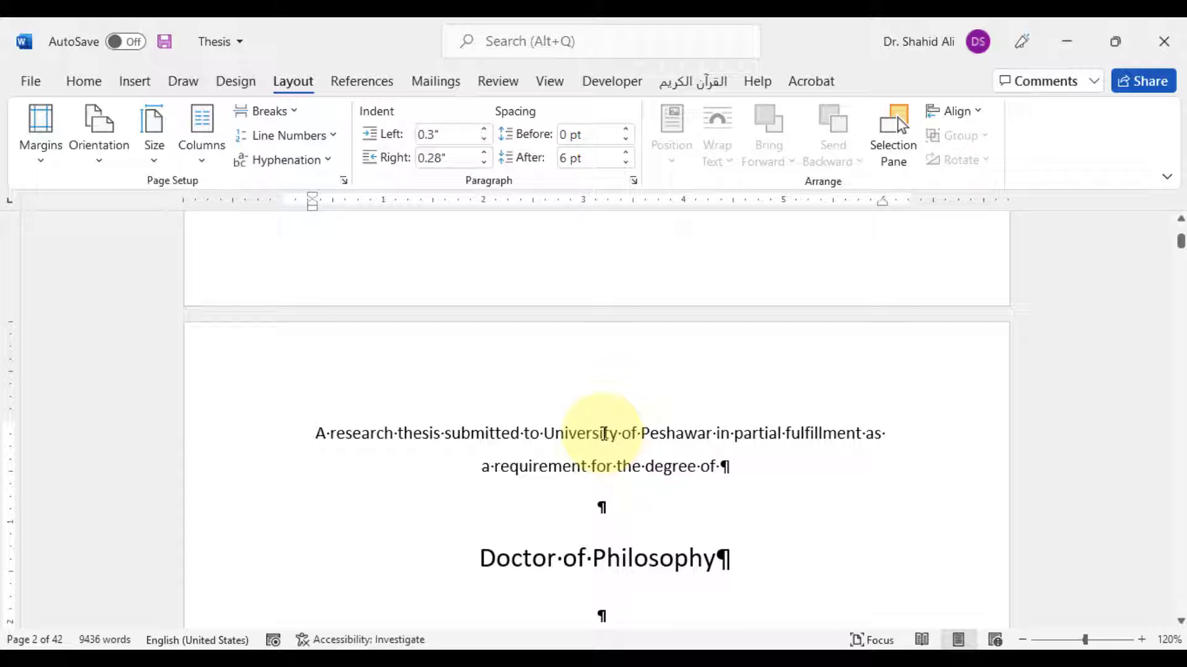
scroll(down, 3)
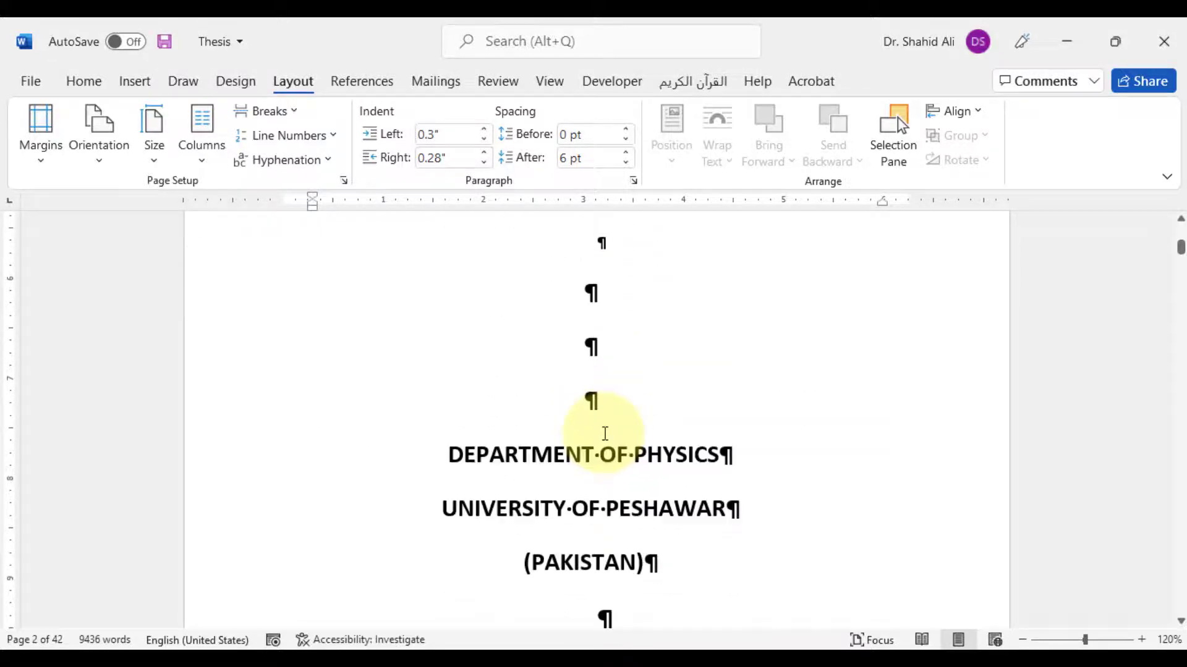
scroll(down, 3)
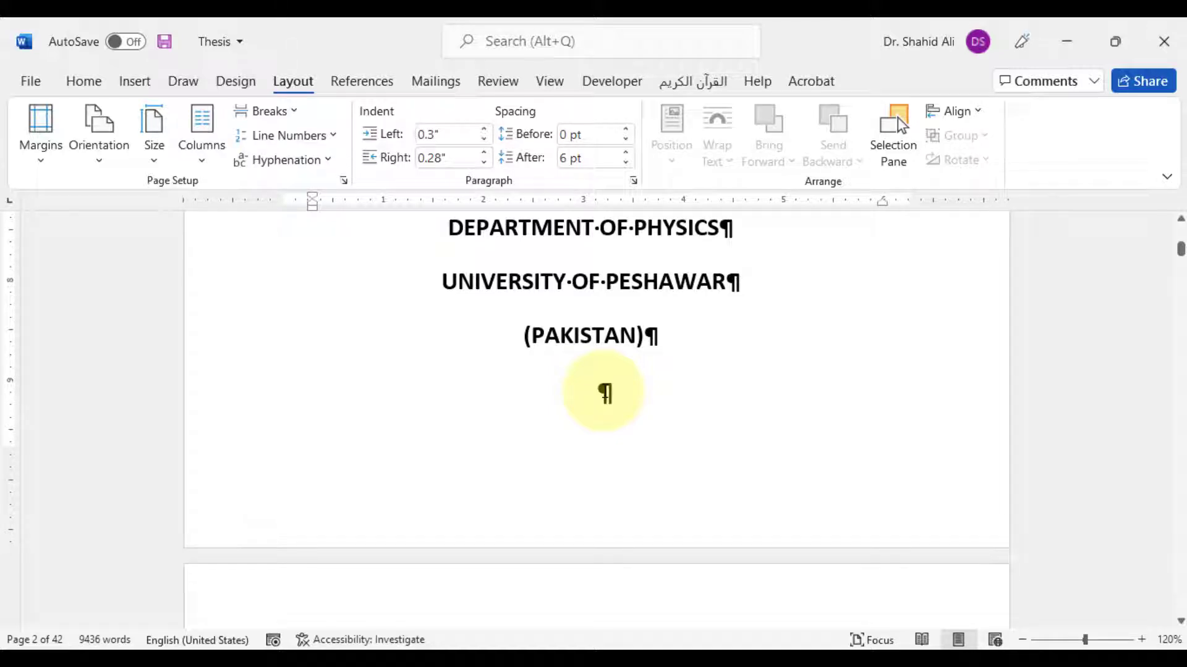
- Insert a page break after the (PAKISTAN) line so the Declaration starts on page 3
click(266, 111)
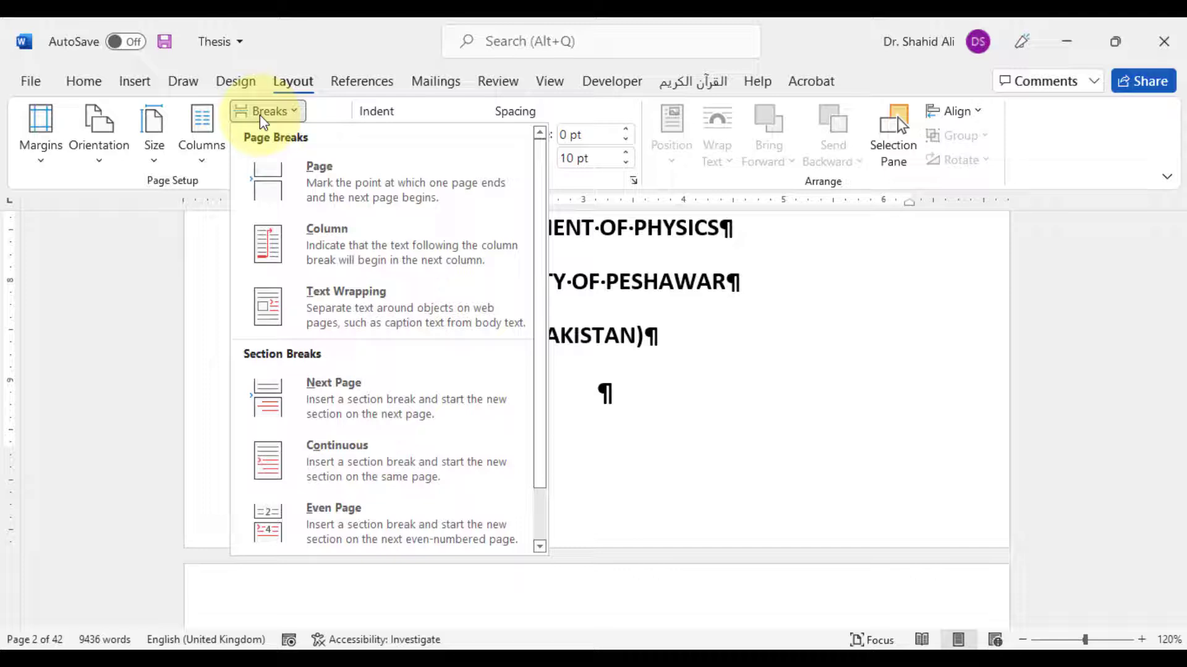
click(320, 166)
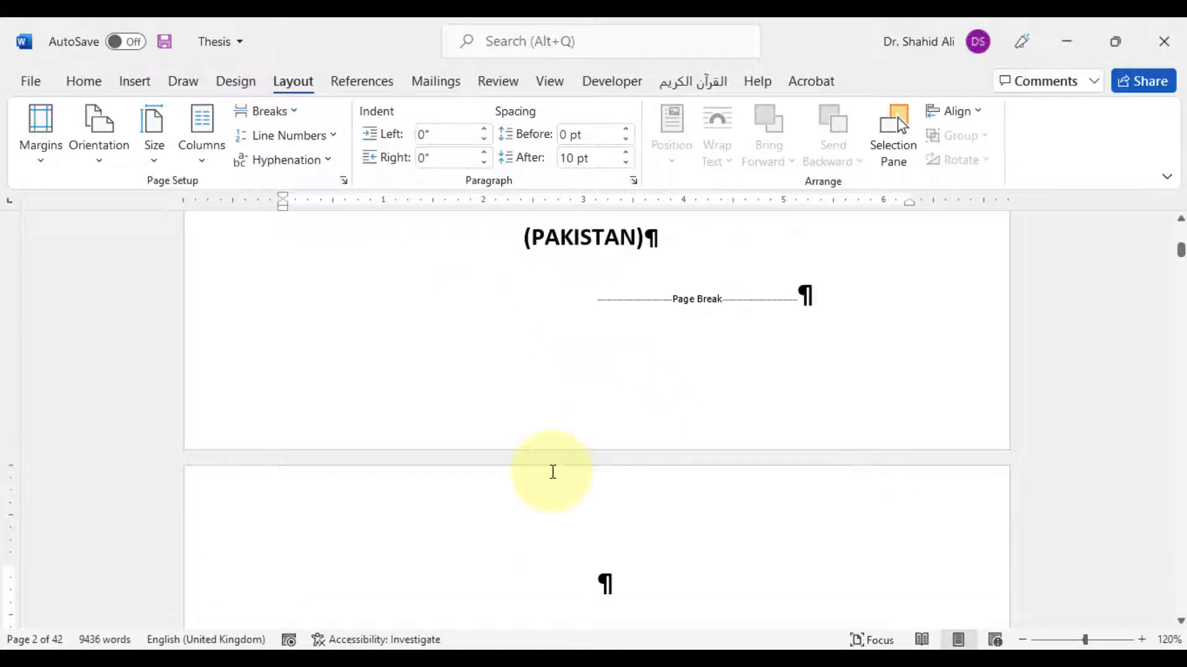
scroll(down, 3)
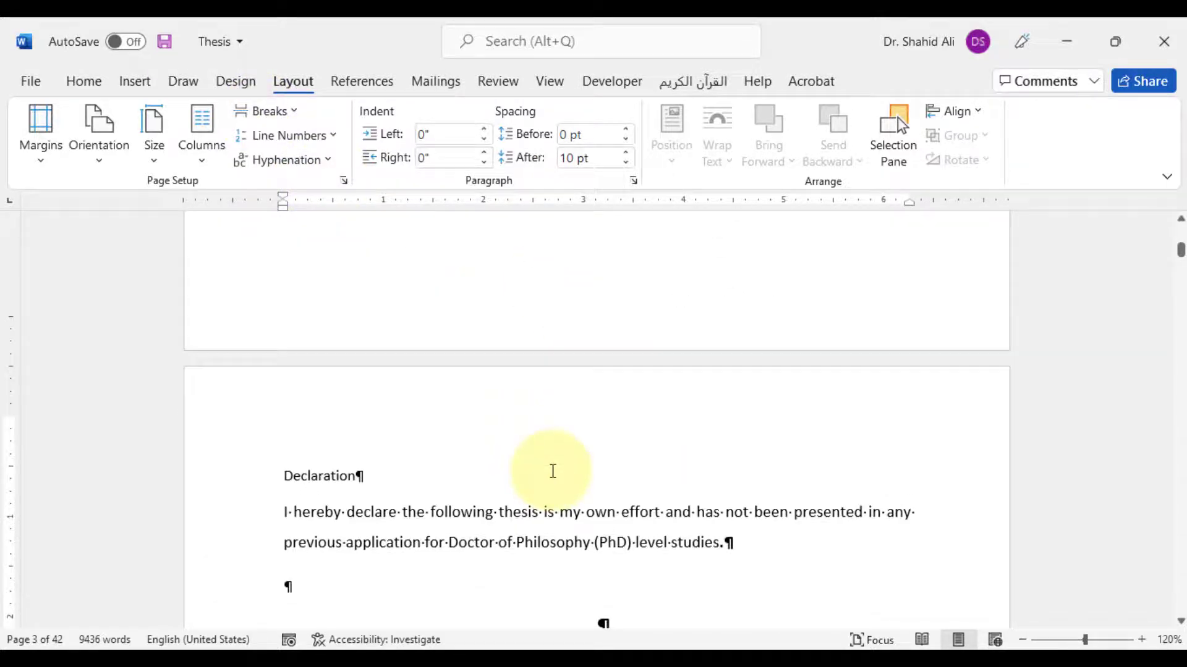
scroll(up, 3)
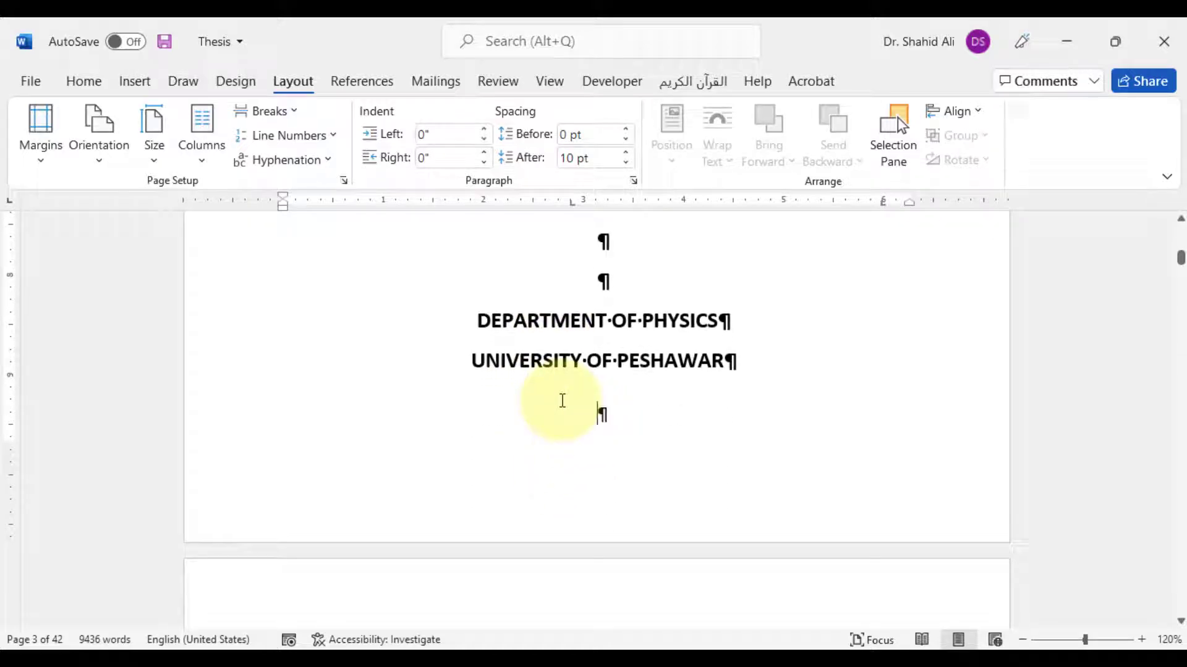
- Insert a page break ending the UNIVERSITY OF PESHAWAR title page
click(267, 110)
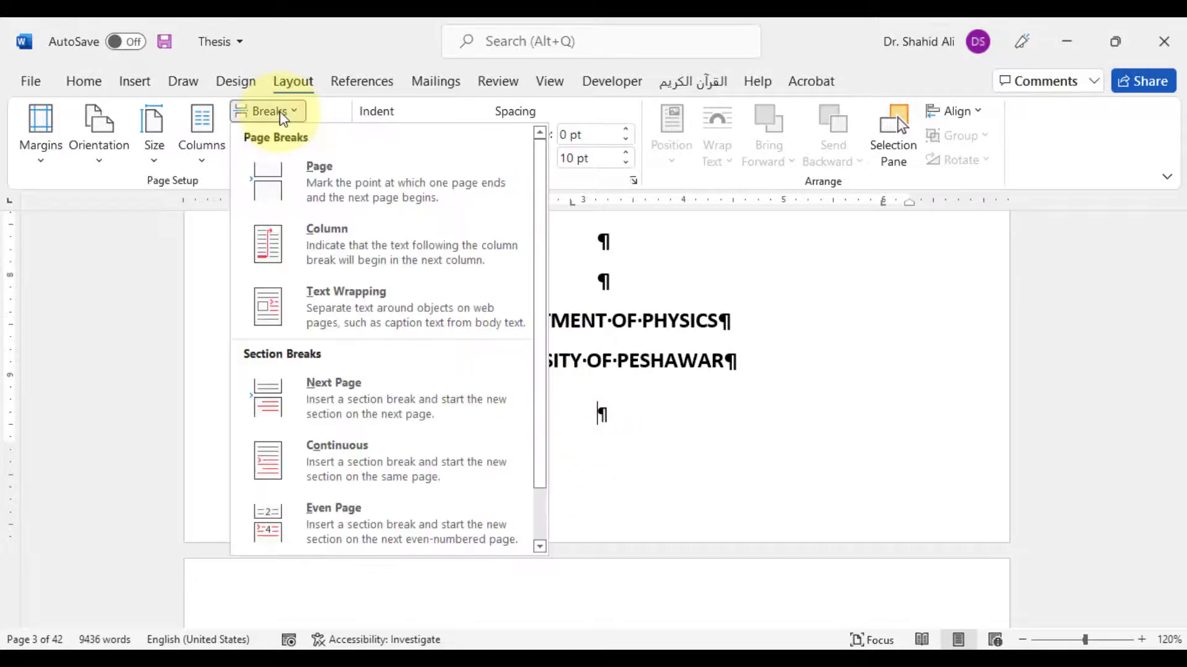
click(319, 181)
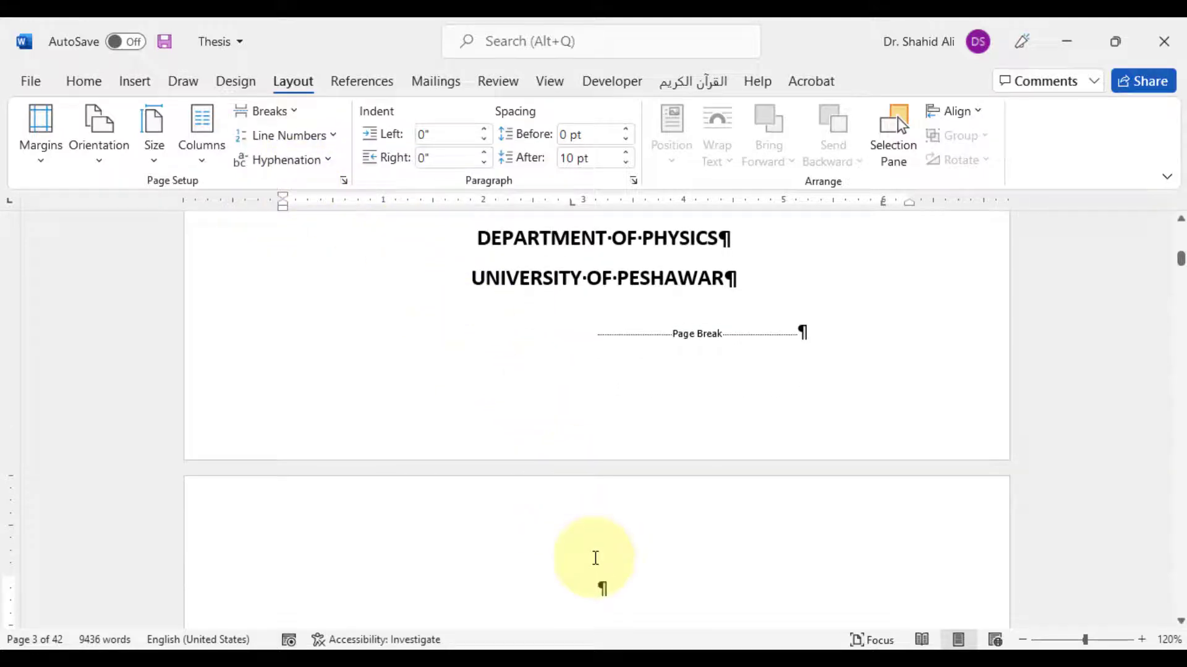
scroll(down, 3)
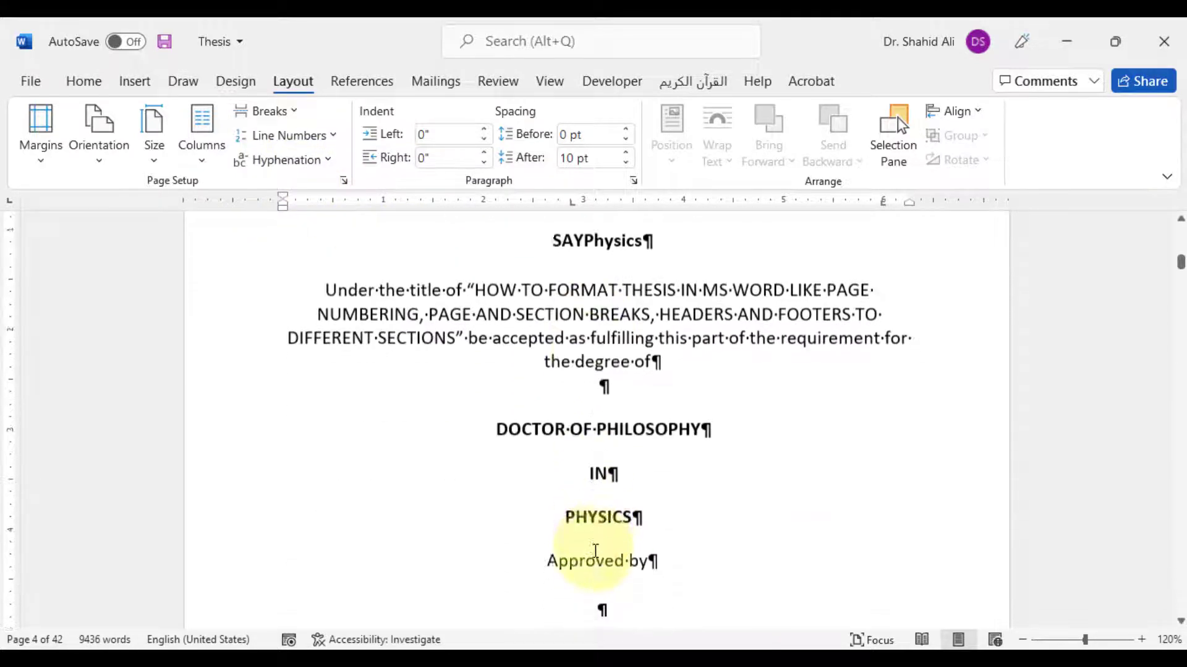
scroll(down, 3)
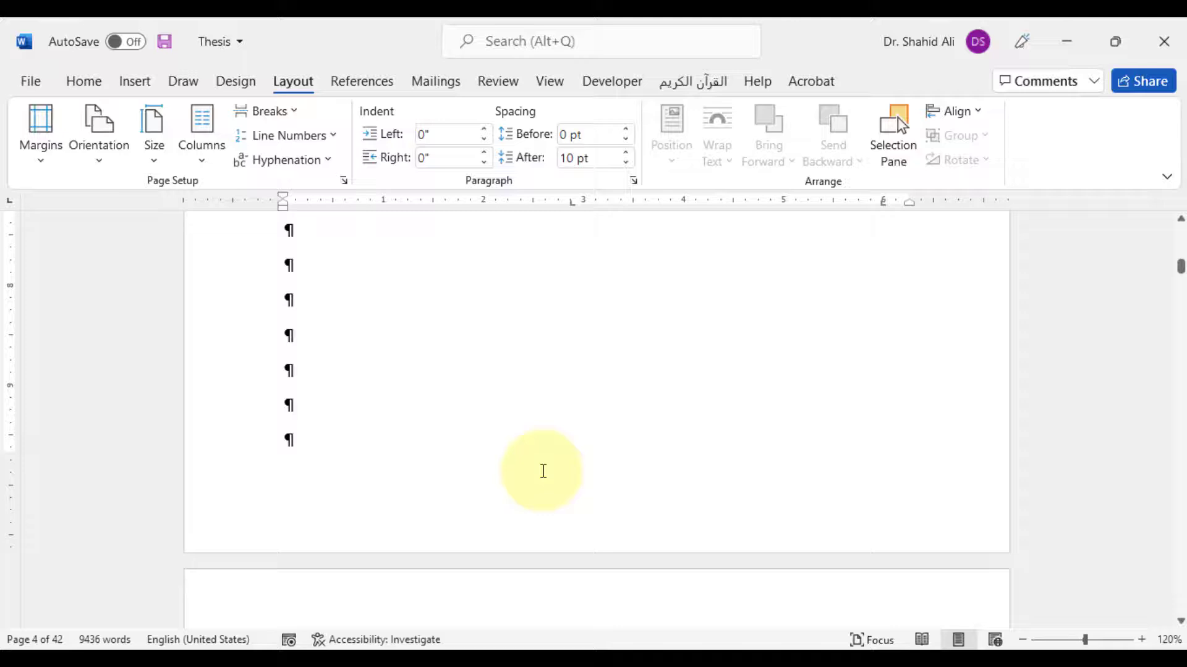
- Place the cursor at the end of the approval page, just before CONTENTS
click(623, 162)
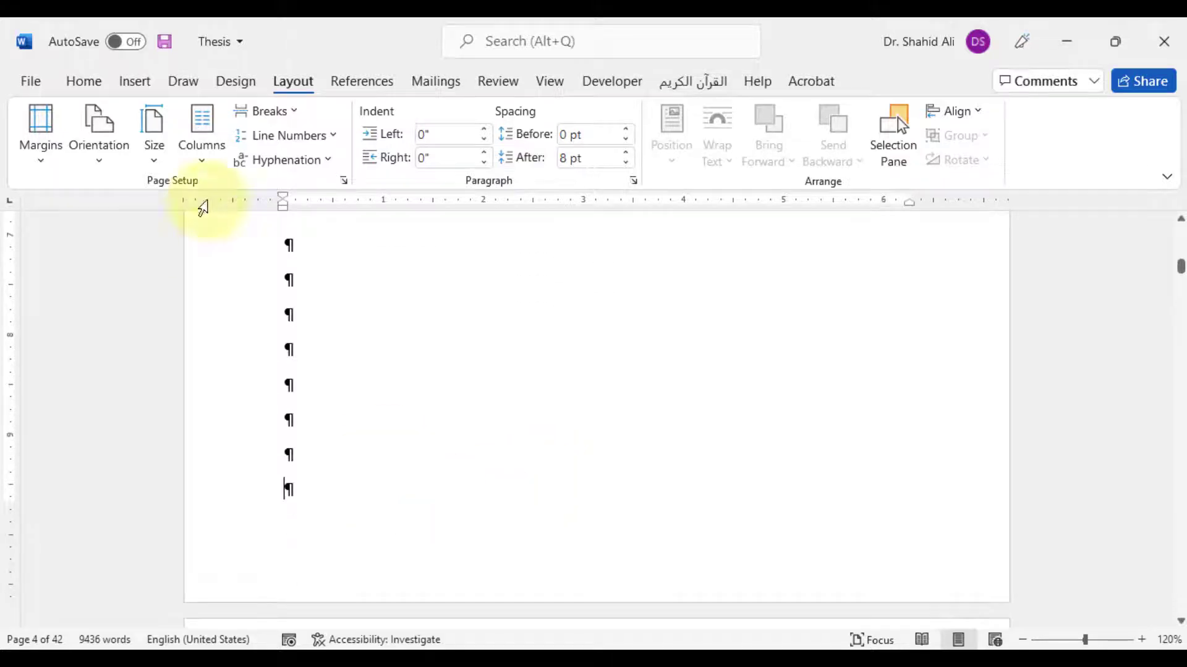
scroll(down, 3)
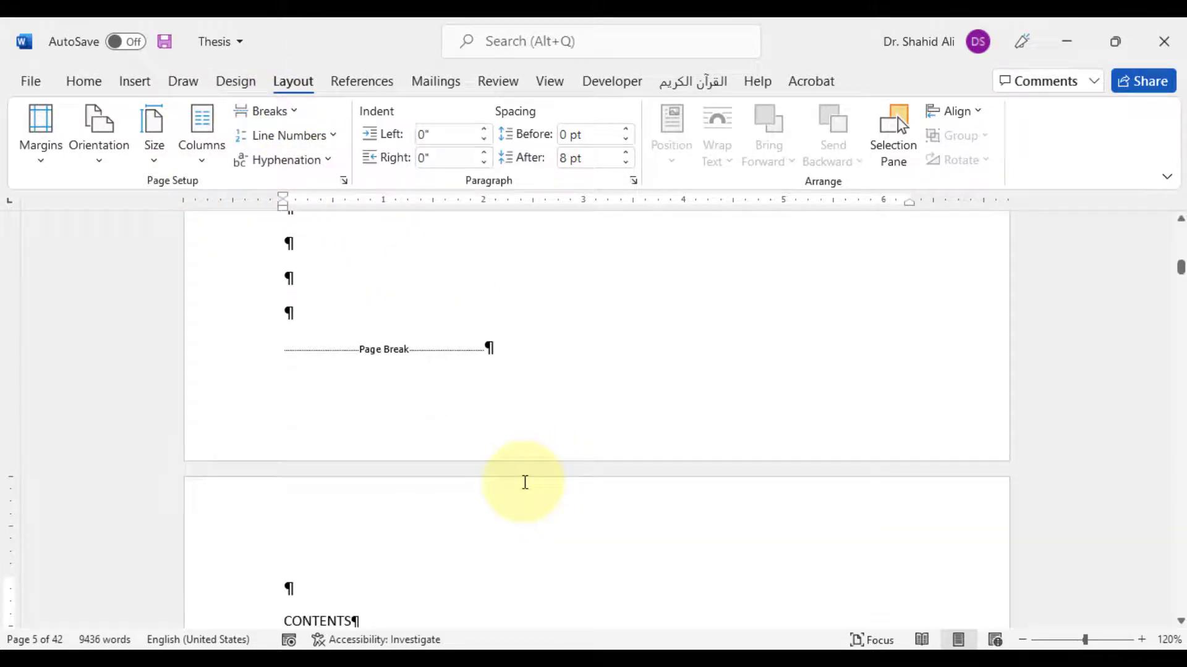
click(625, 152)
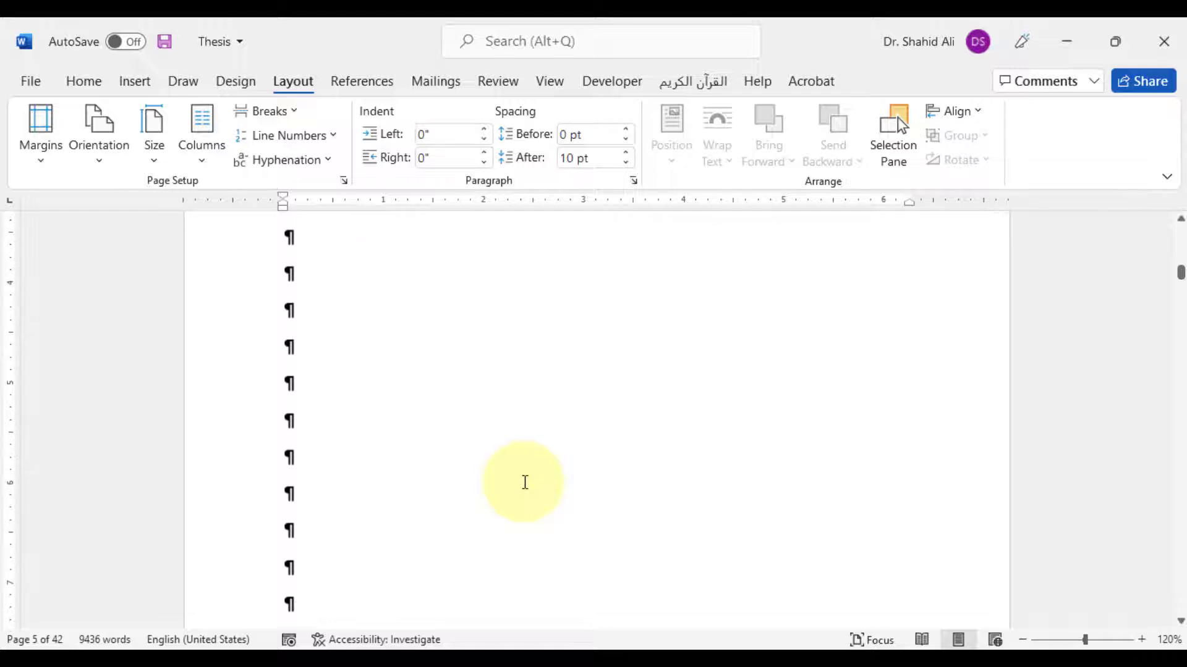
click(625, 162)
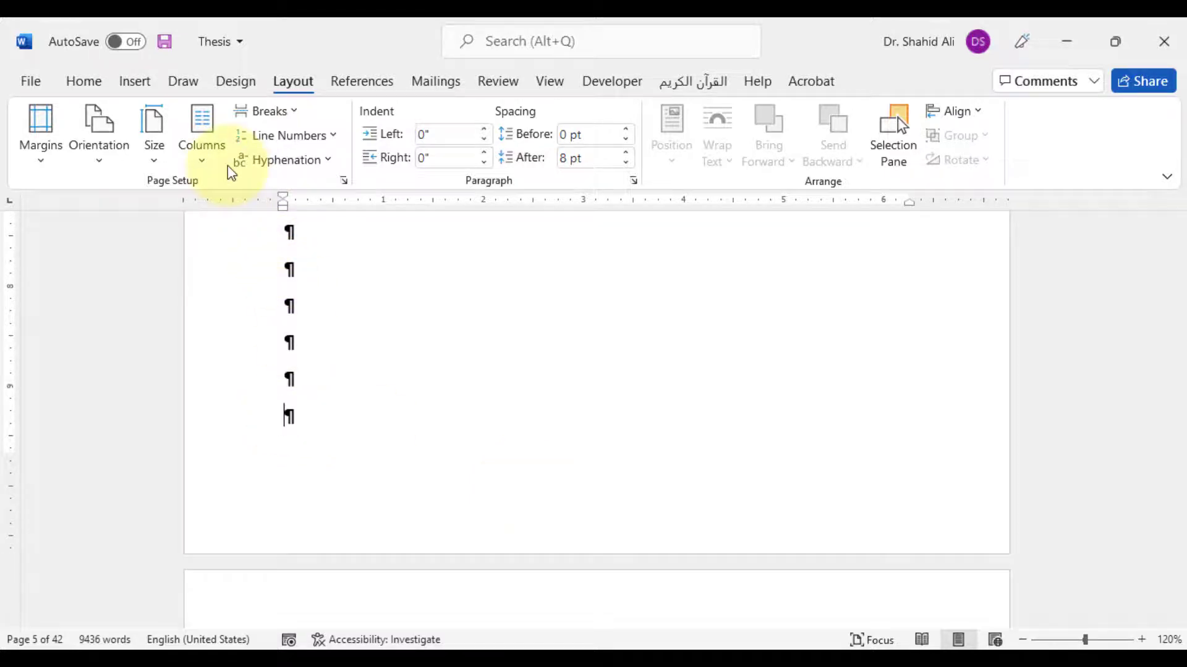
scroll(down, 3)
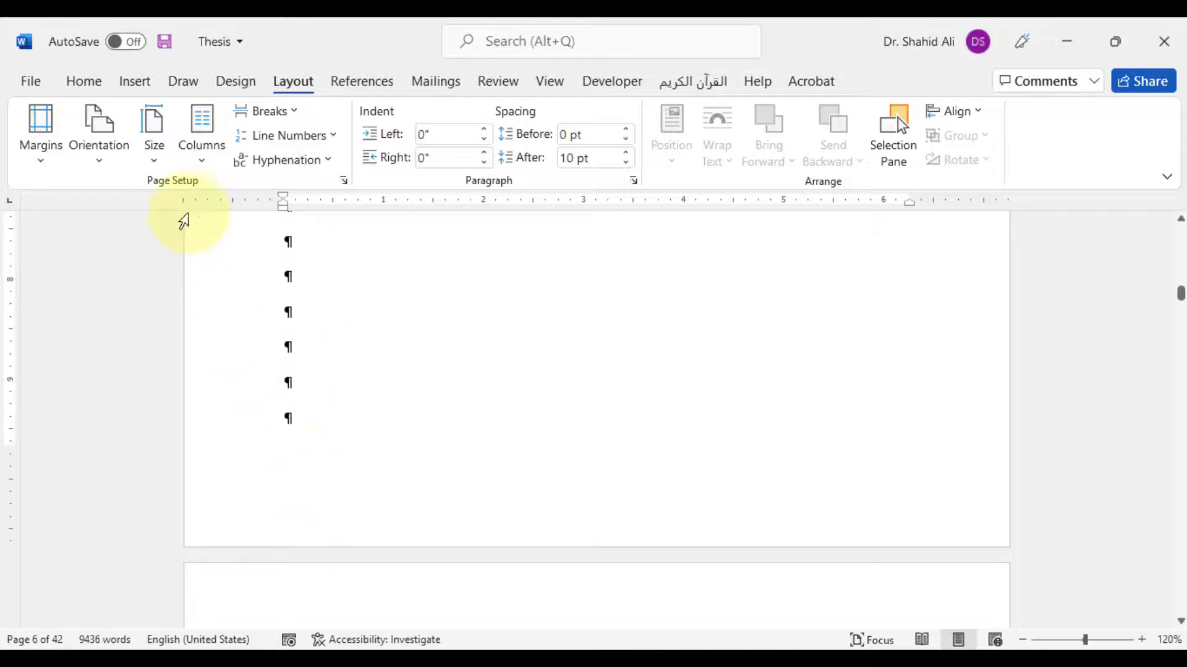
- Scroll past LIST OF ABBREVIATIONS to the last empty paragraph before Abstract
scroll(down, 3)
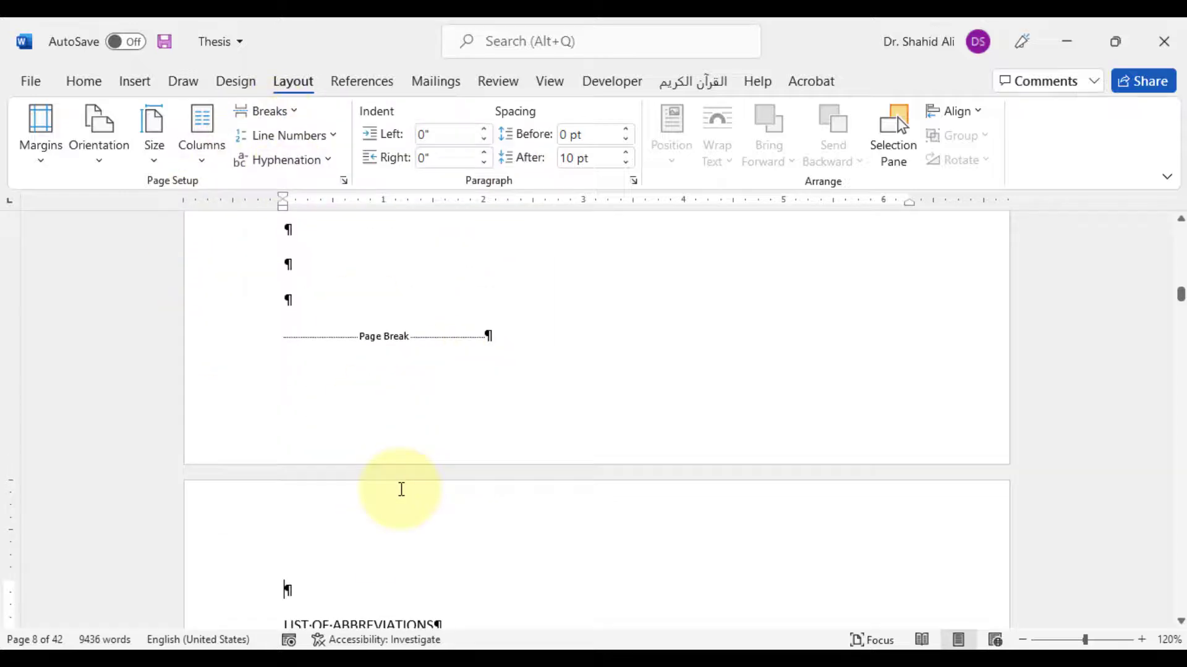
scroll(up, 3)
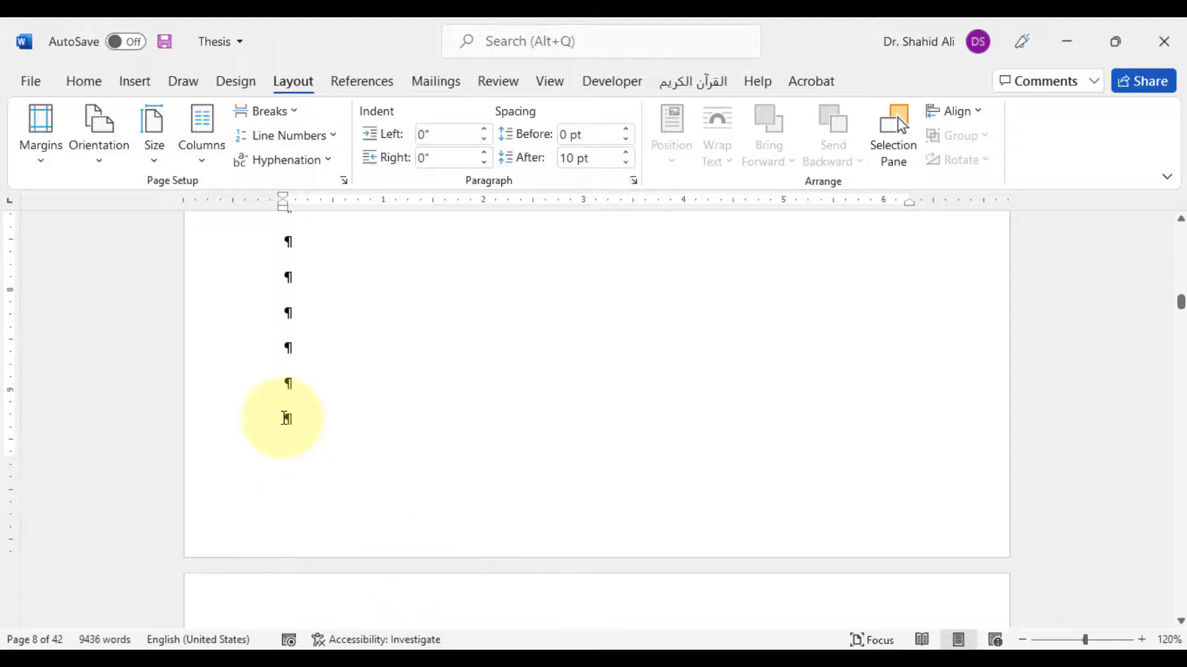
scroll(down, 3)
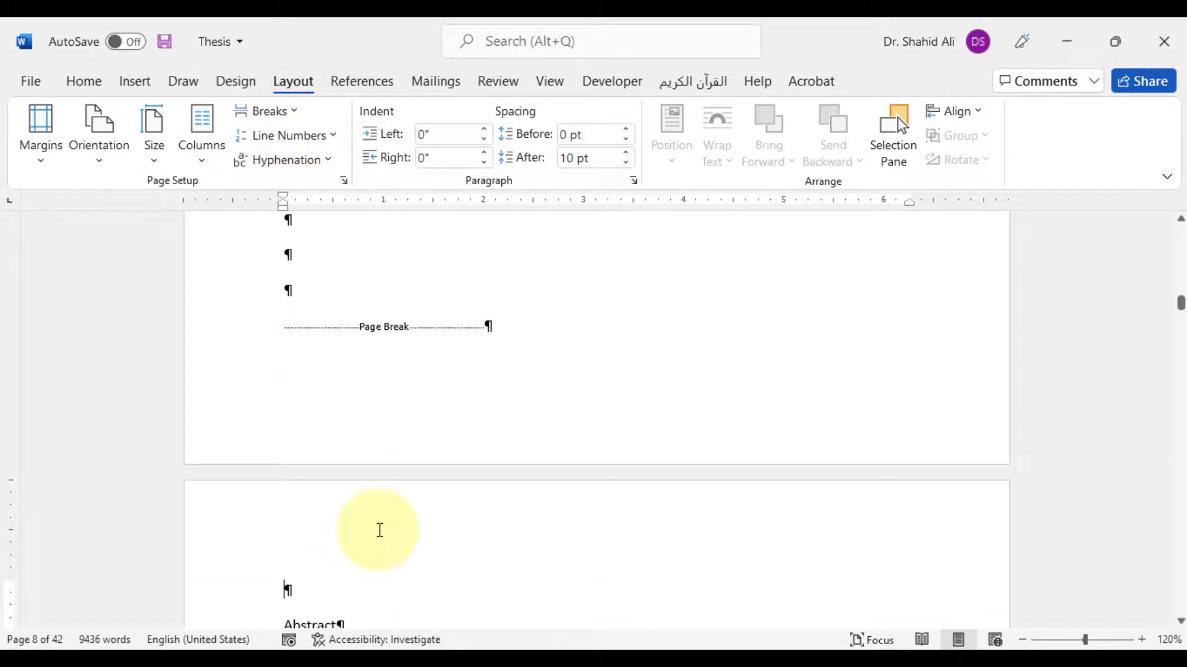
scroll(down, 3)
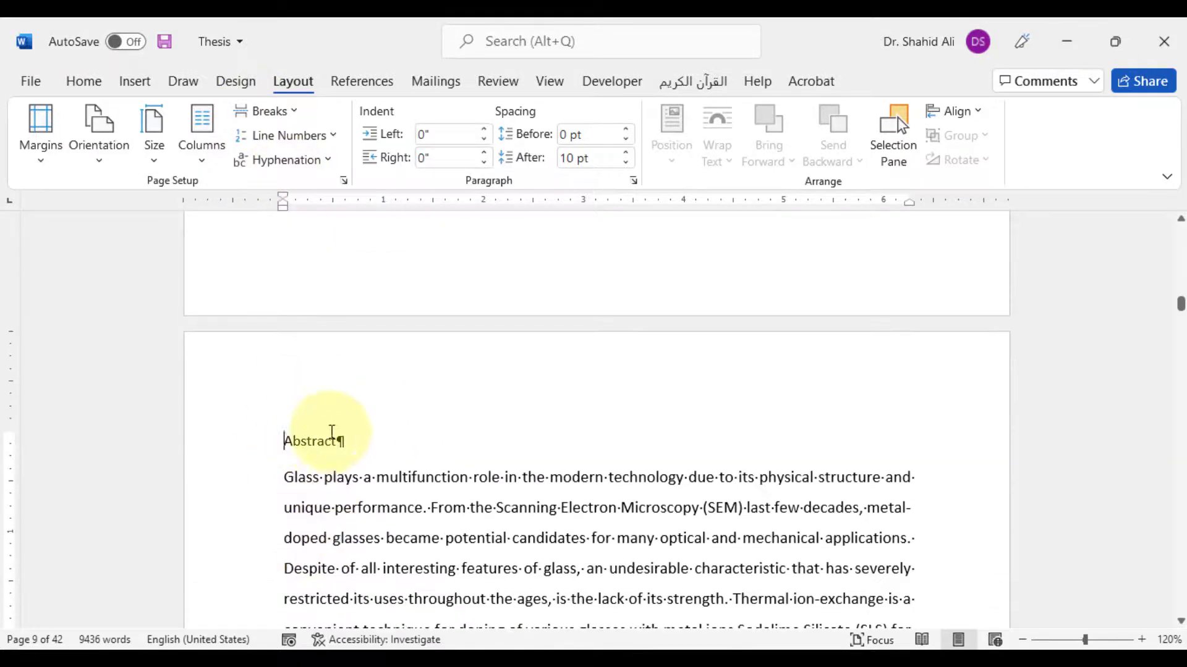
mouse_move(310, 458)
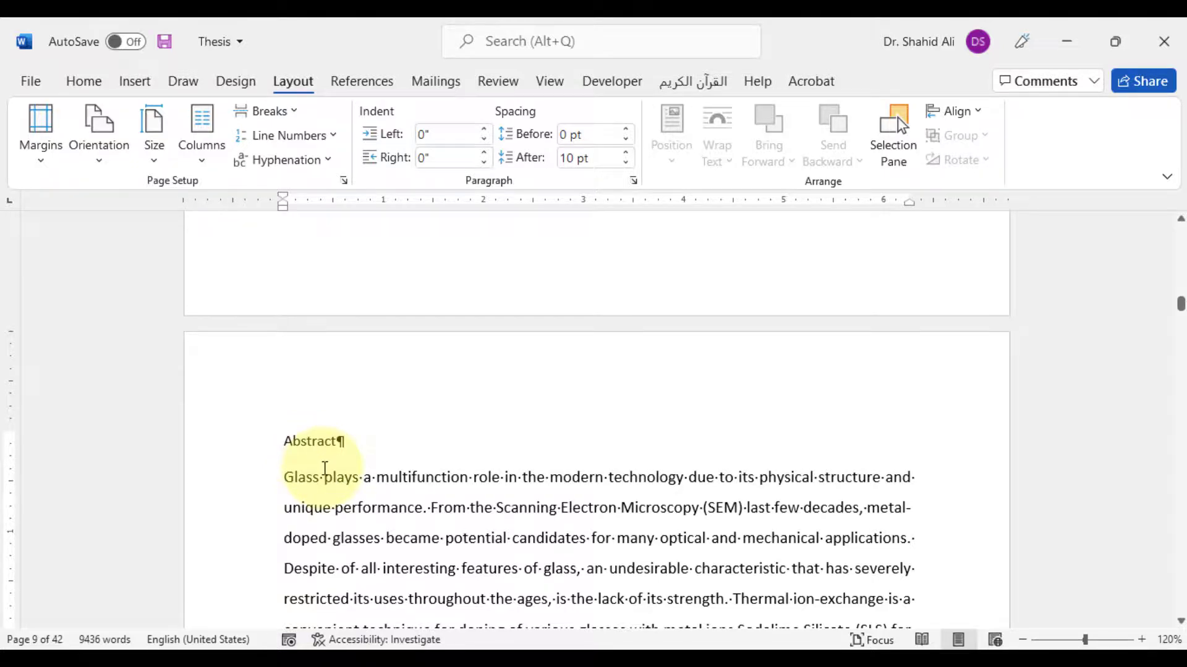
scroll(up, 3)
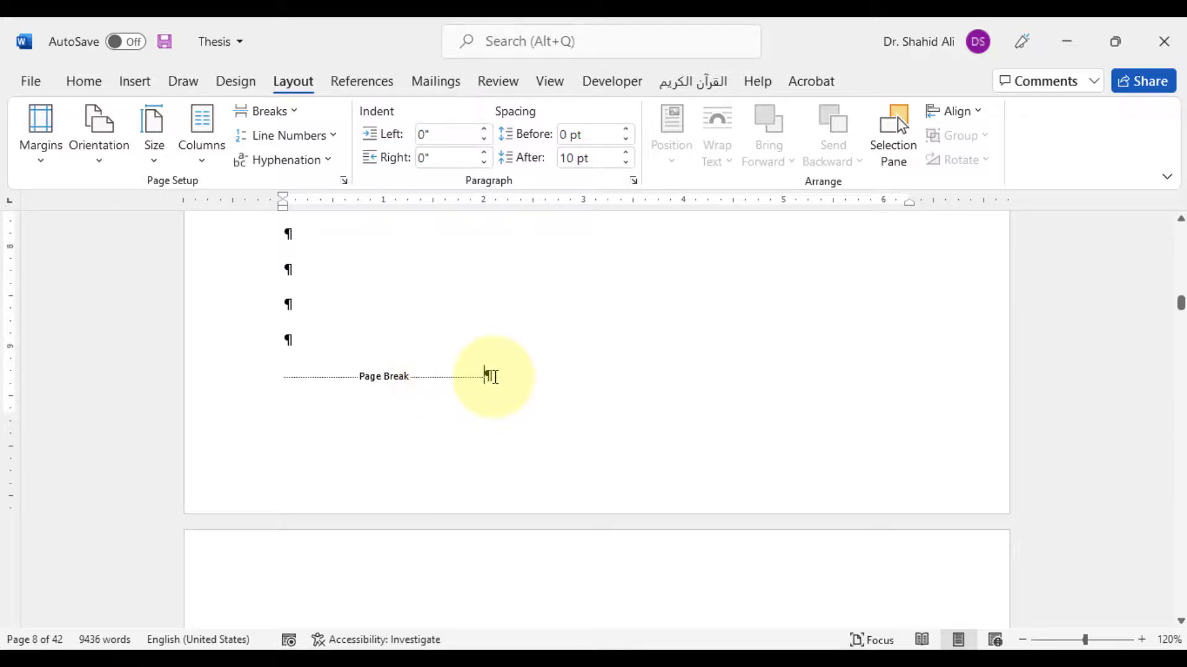
mouse_move(328, 186)
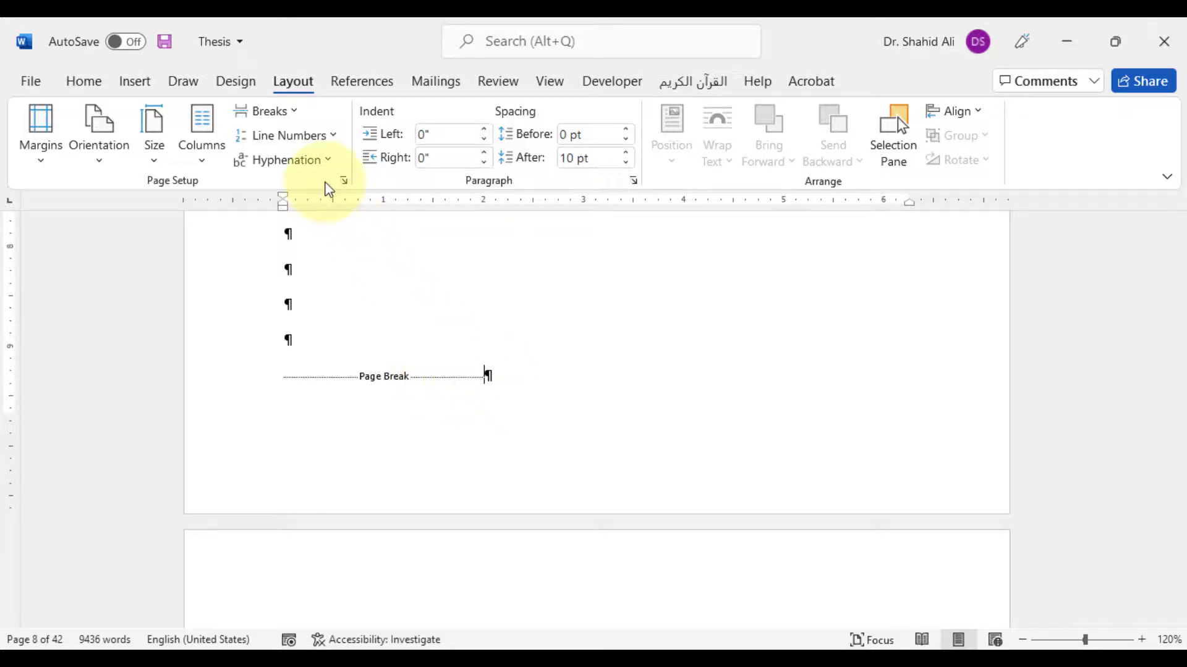